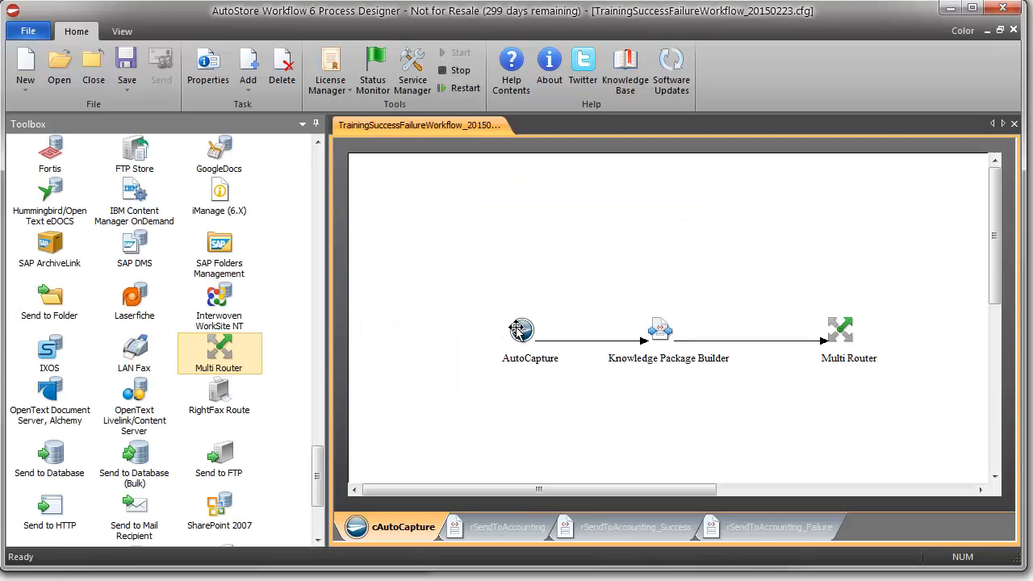
- Switch to the rSendToAccounting workflow and select its Multi Router component
left_click(522, 329)
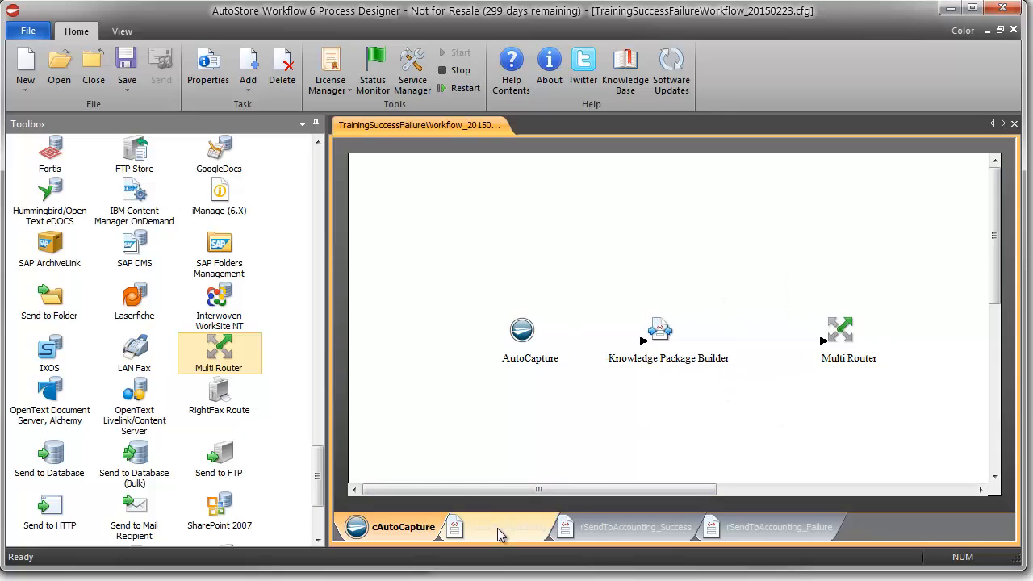
left_click(500, 526)
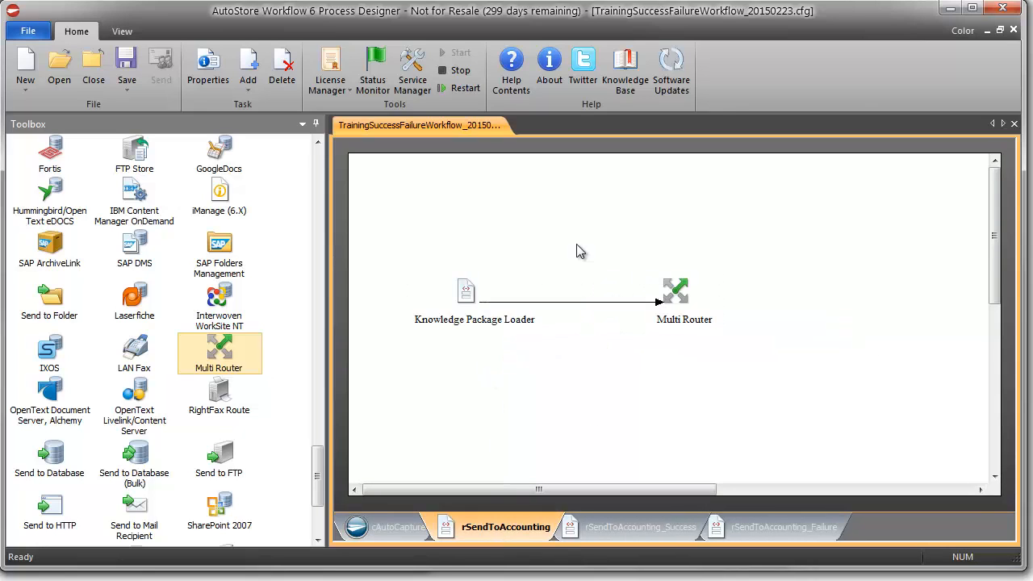
mouse_move(543, 323)
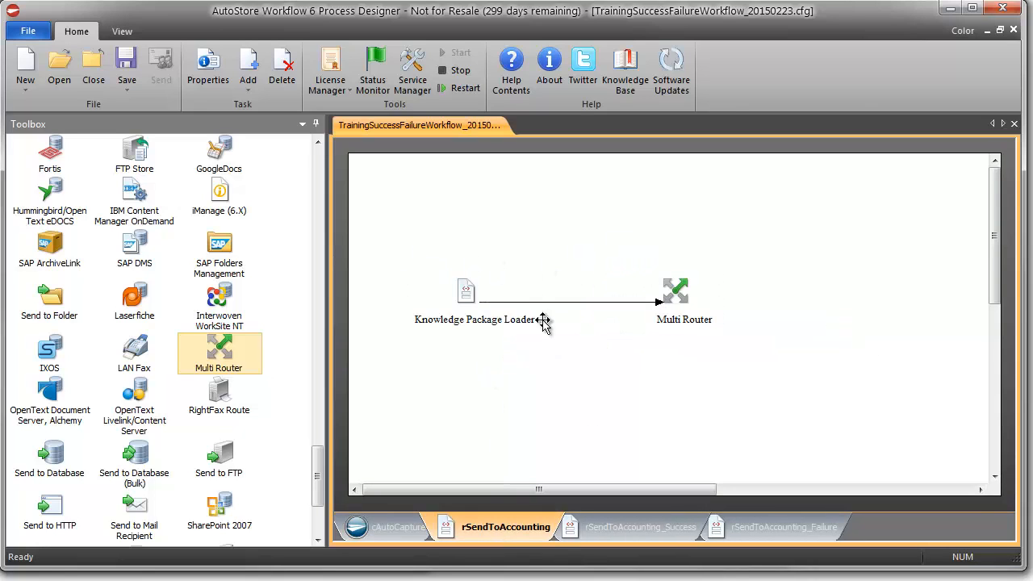
mouse_move(613, 293)
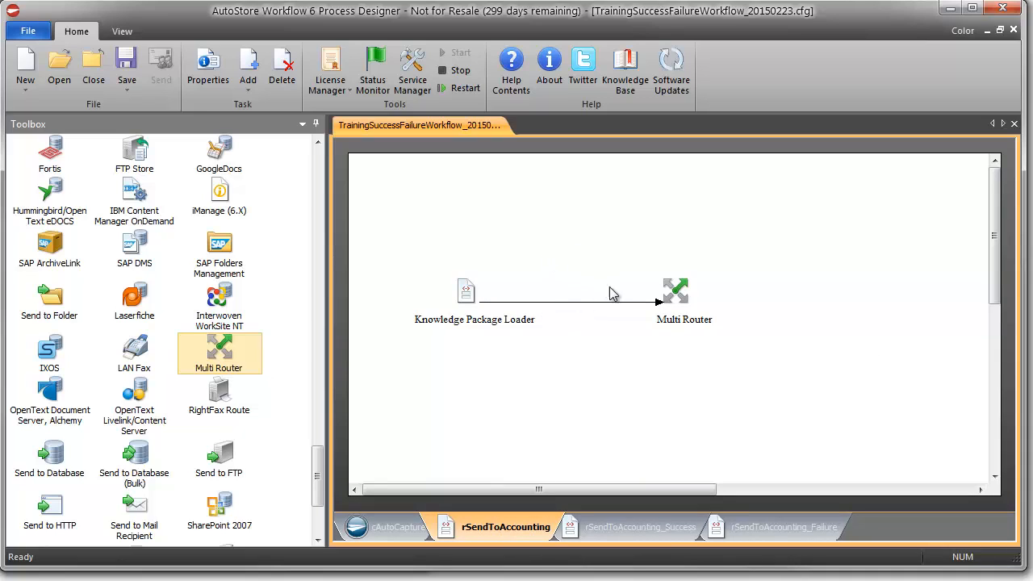
mouse_move(655, 295)
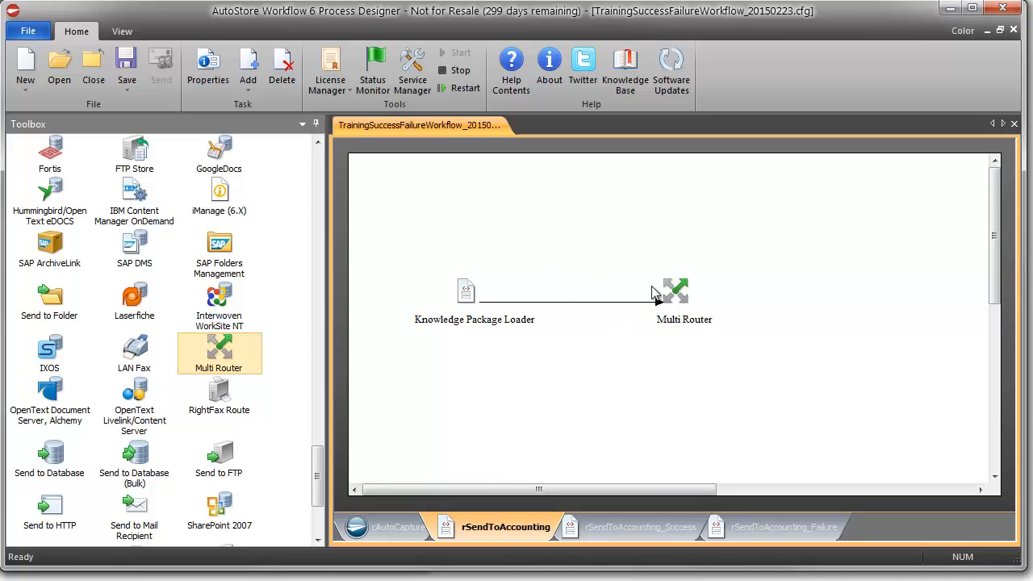
left_click(674, 292)
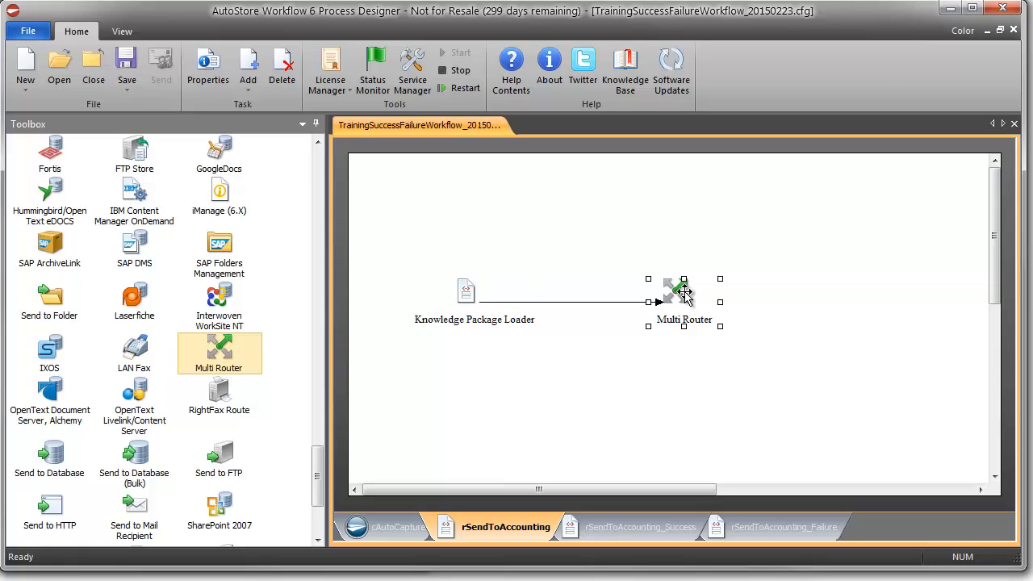
mouse_move(654, 356)
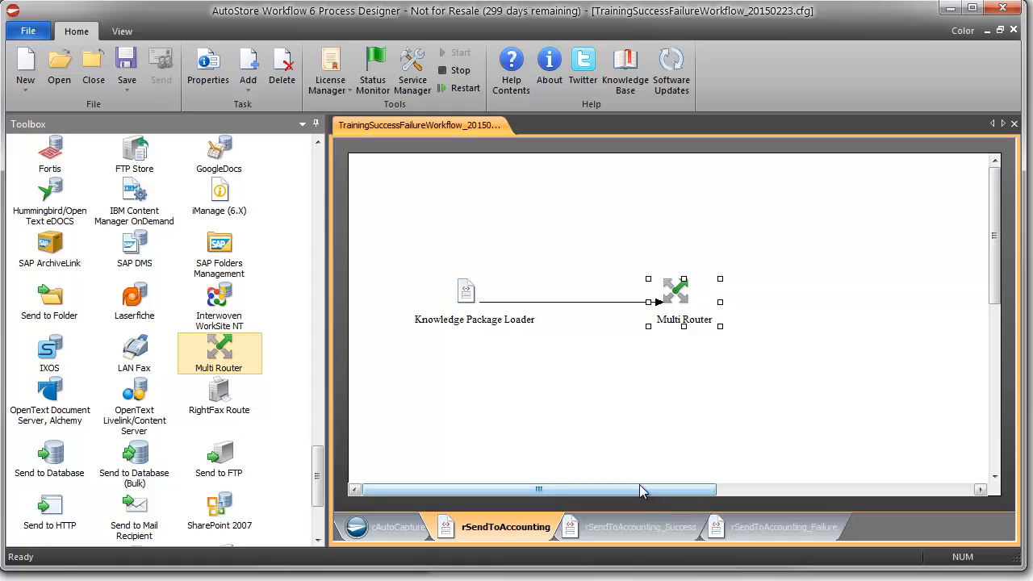
mouse_move(778, 485)
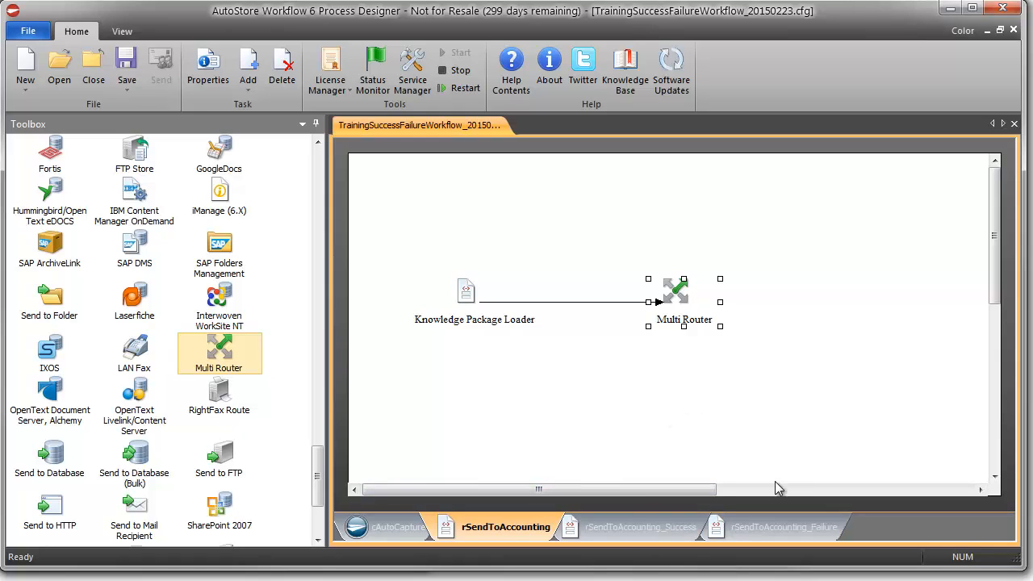
mouse_move(706, 476)
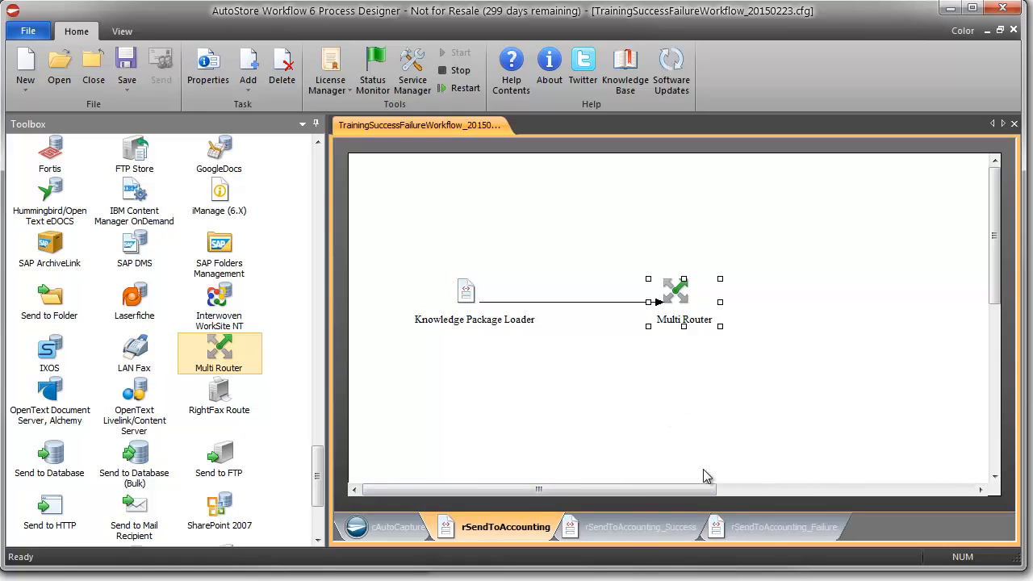
mouse_move(794, 513)
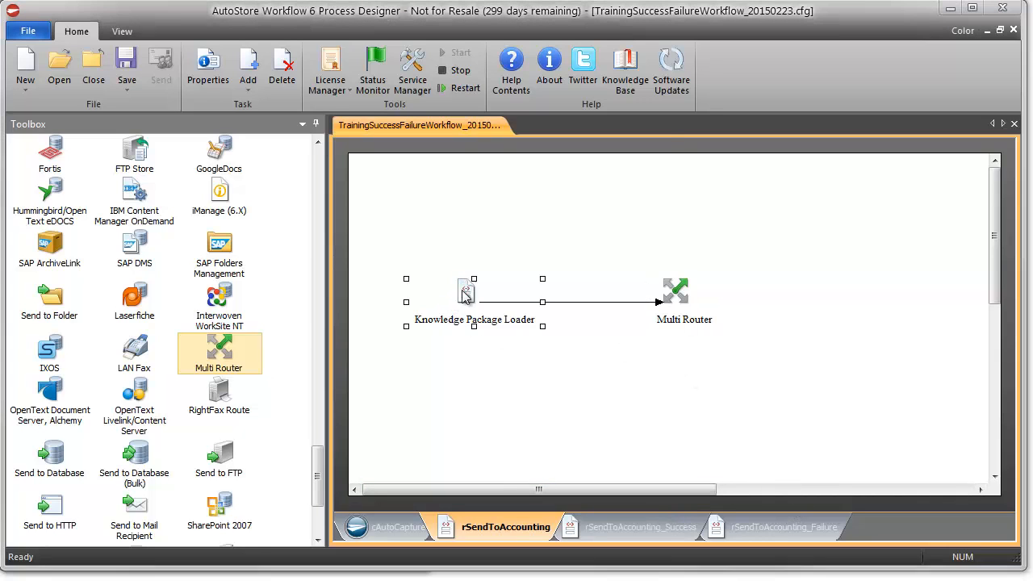
double_click(465, 292)
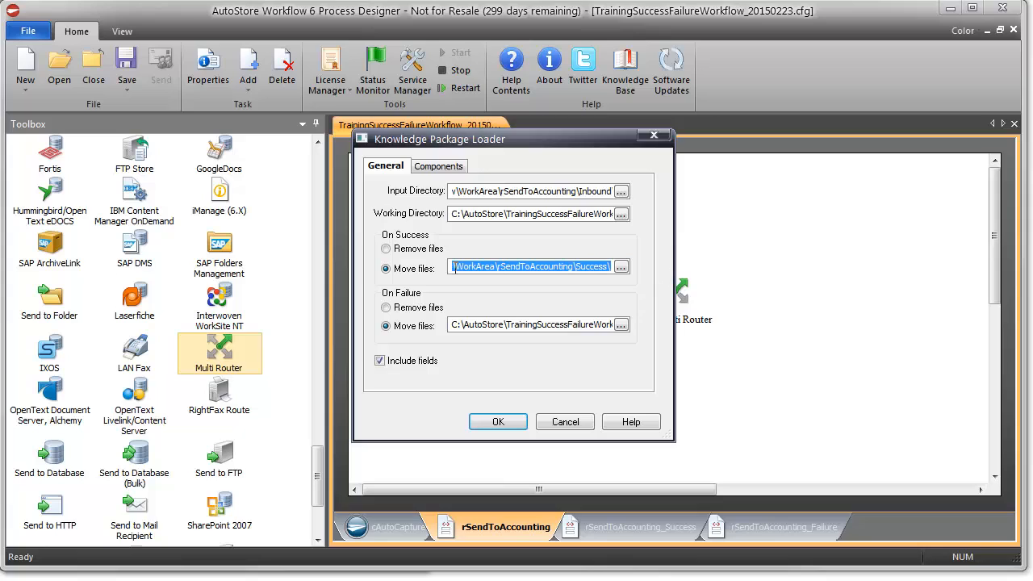
mouse_move(448, 272)
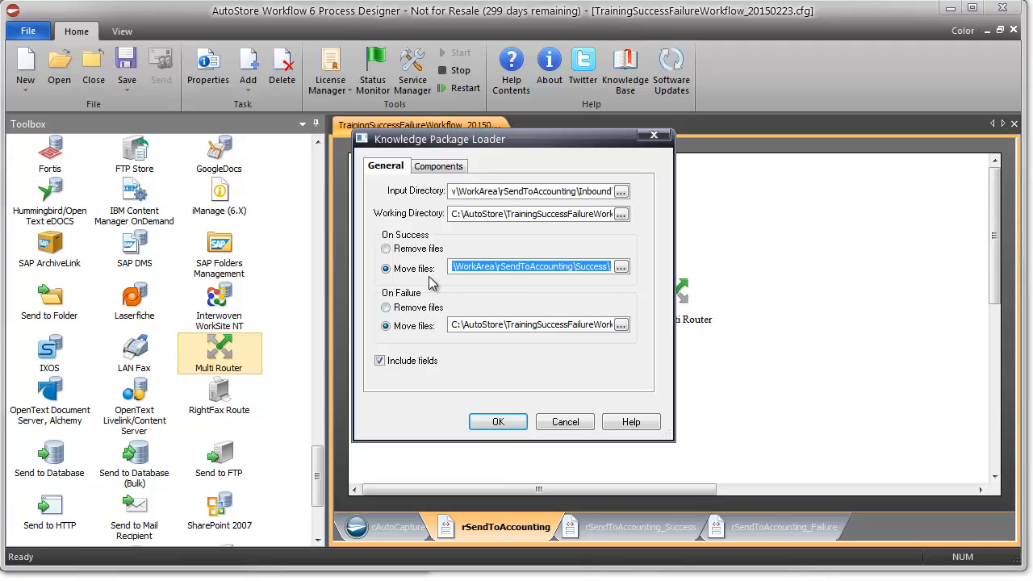
mouse_move(429, 307)
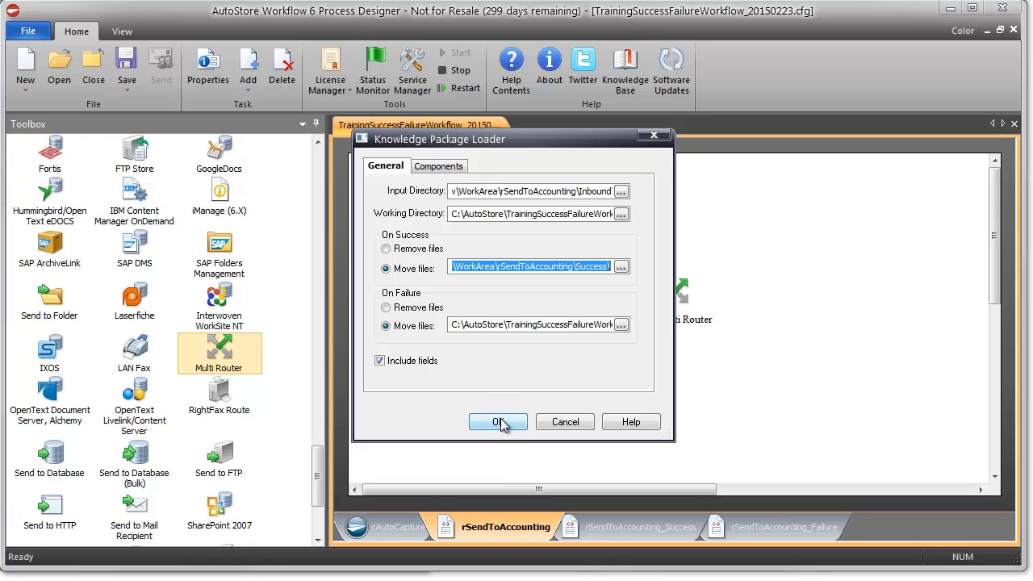
left_click(497, 423)
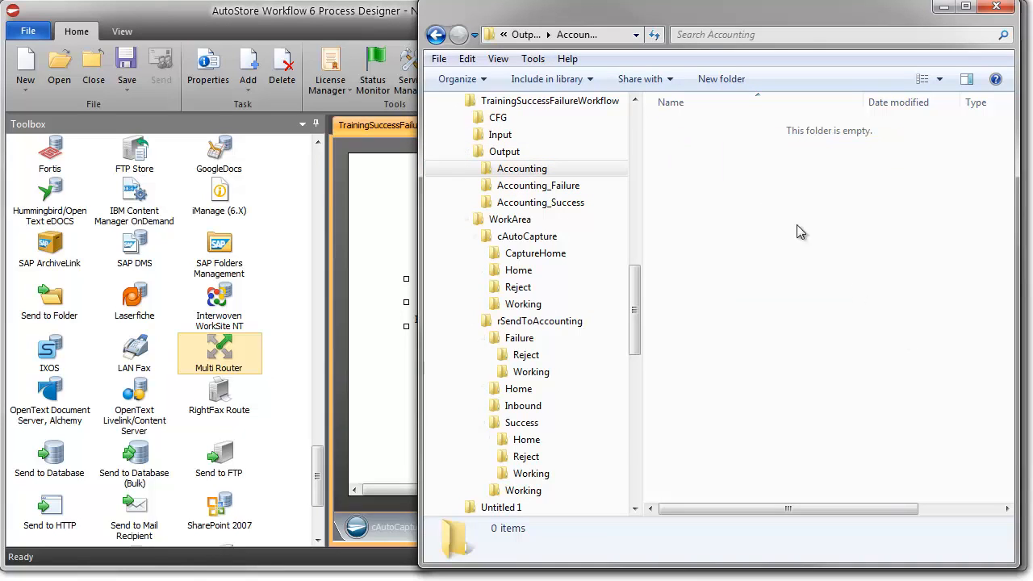
mouse_move(723, 197)
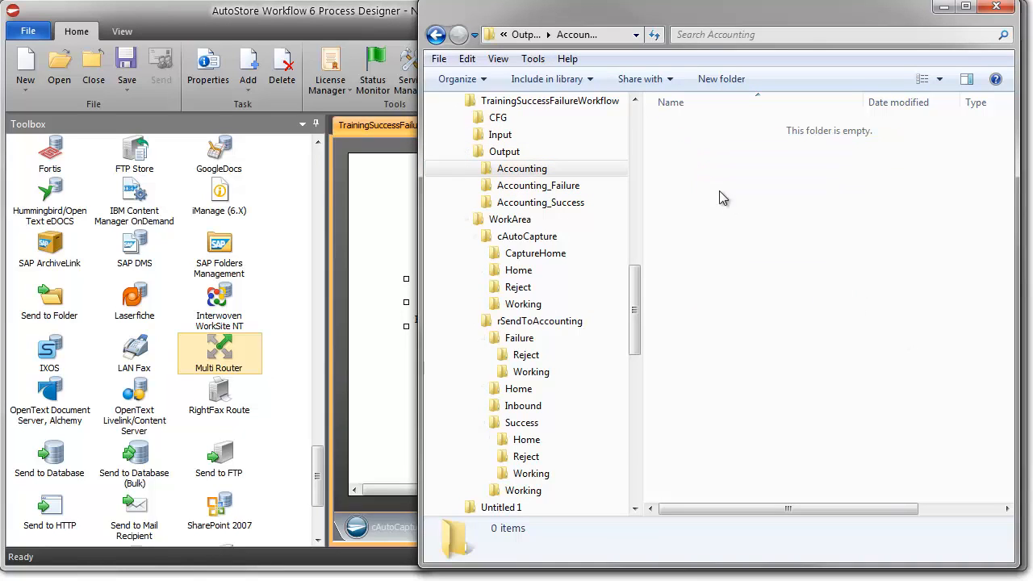
mouse_move(756, 221)
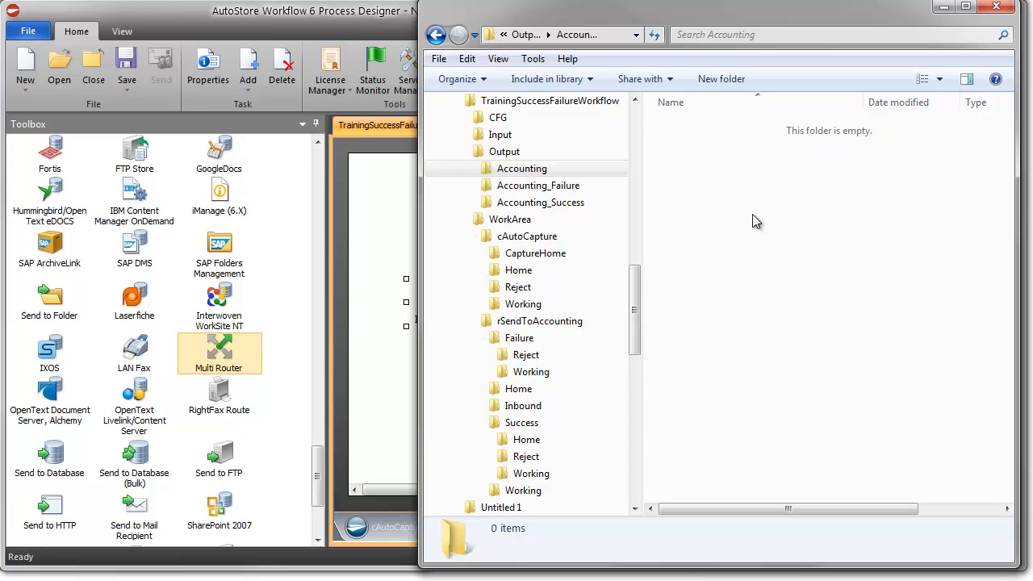
mouse_move(752, 187)
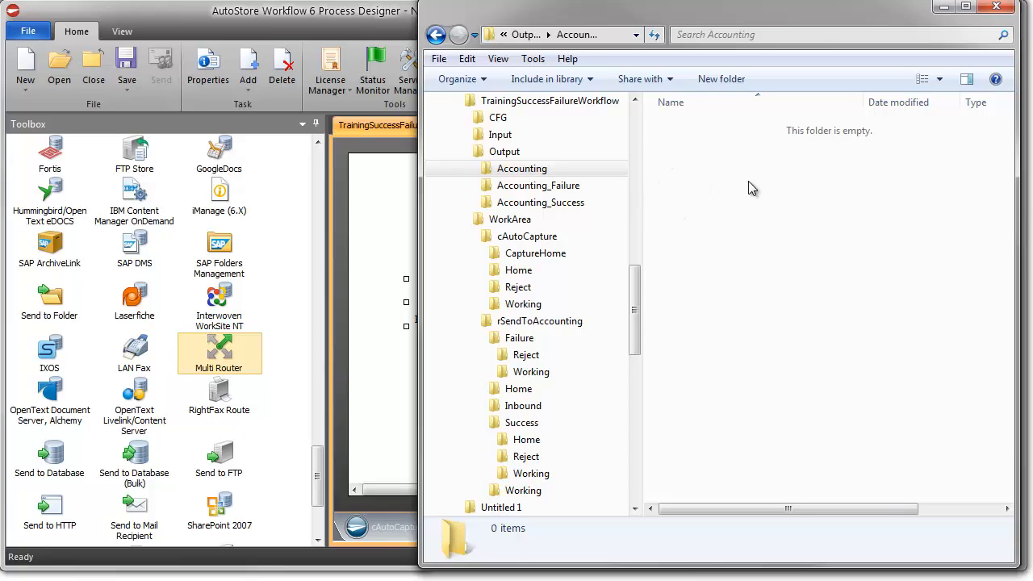
mouse_move(734, 172)
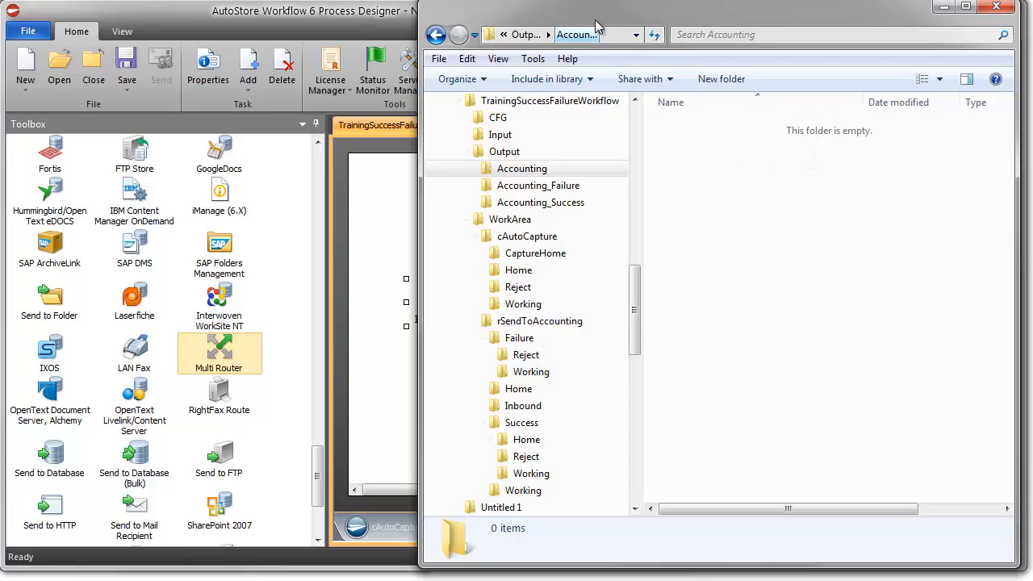
- Check that Output > Accounting_Success is empty, then return to the designer
left_click(539, 202)
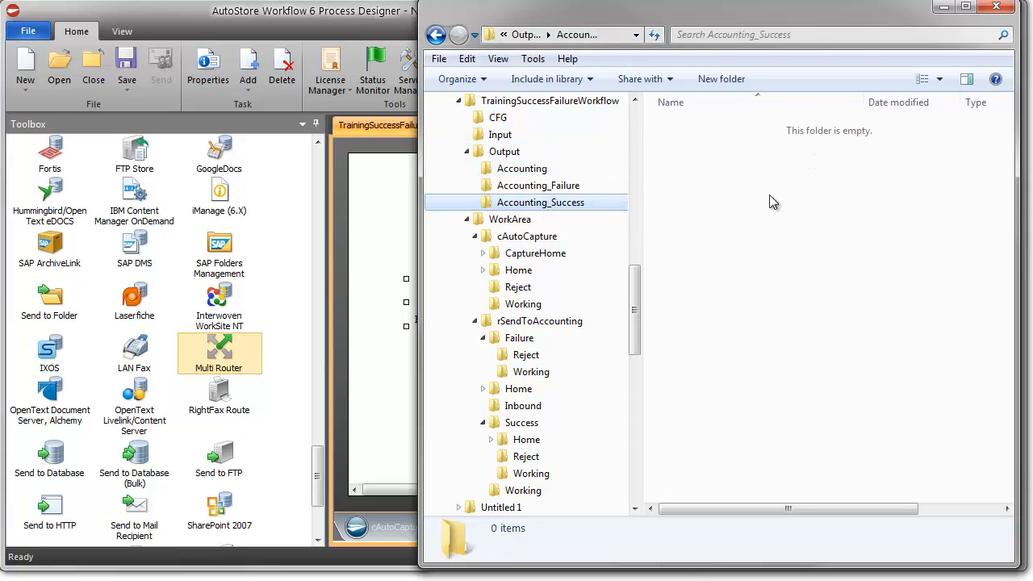
left_click(536, 183)
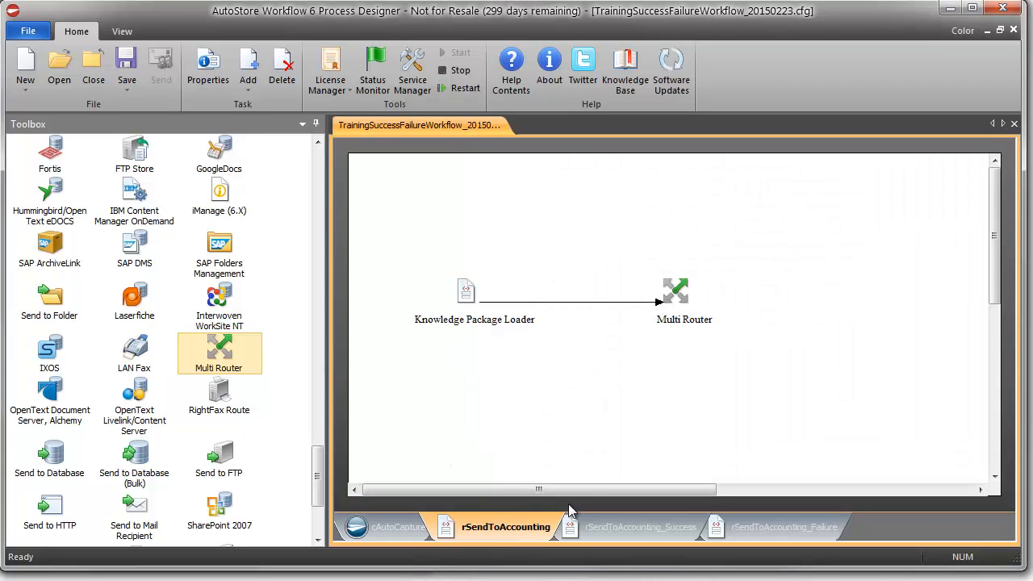
- Switch to rSendToAccounting_Success and view its Knowledge Package Loader settings, dismissing the message
left_click(636, 526)
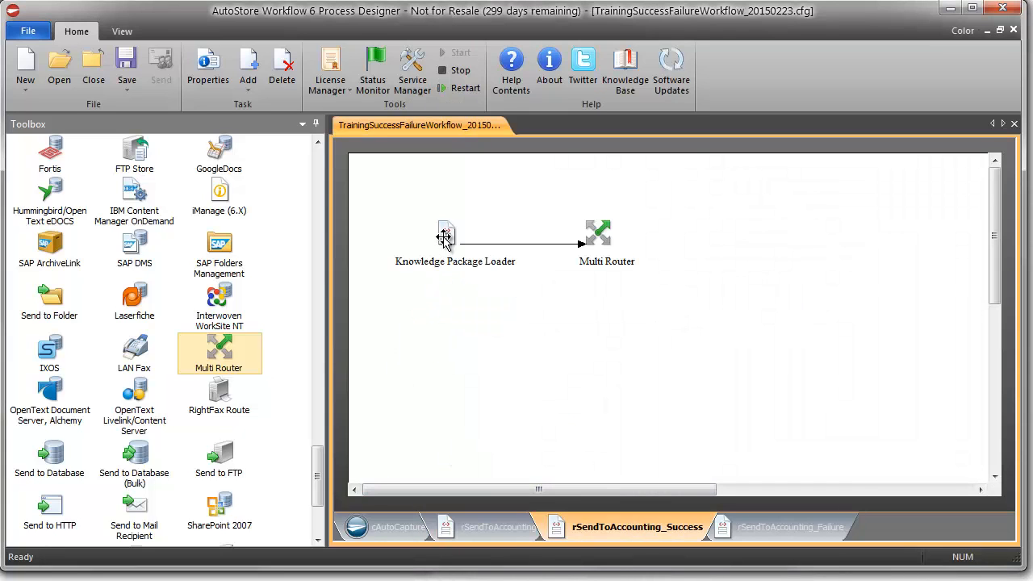
double_click(445, 239)
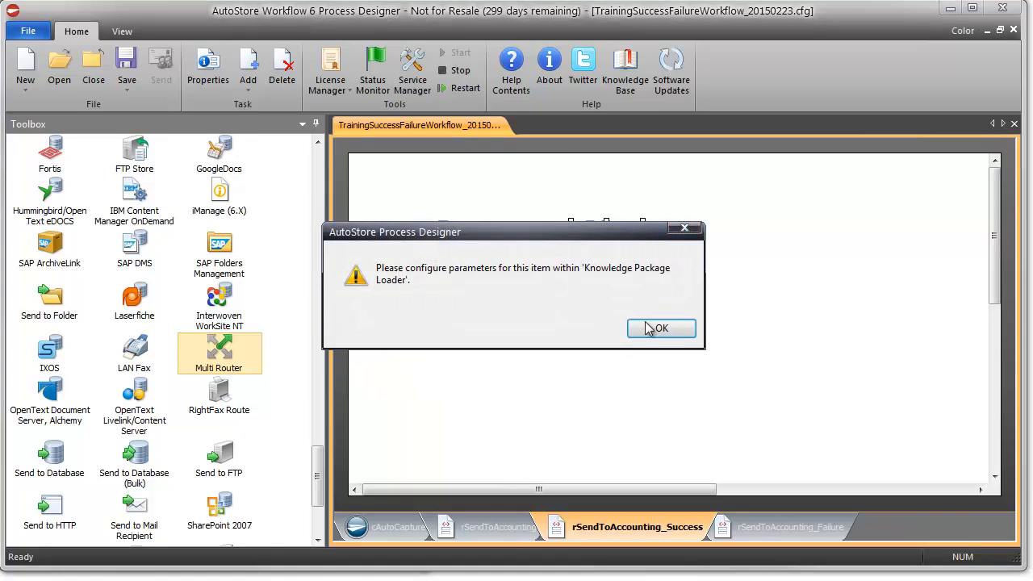
left_click(662, 329)
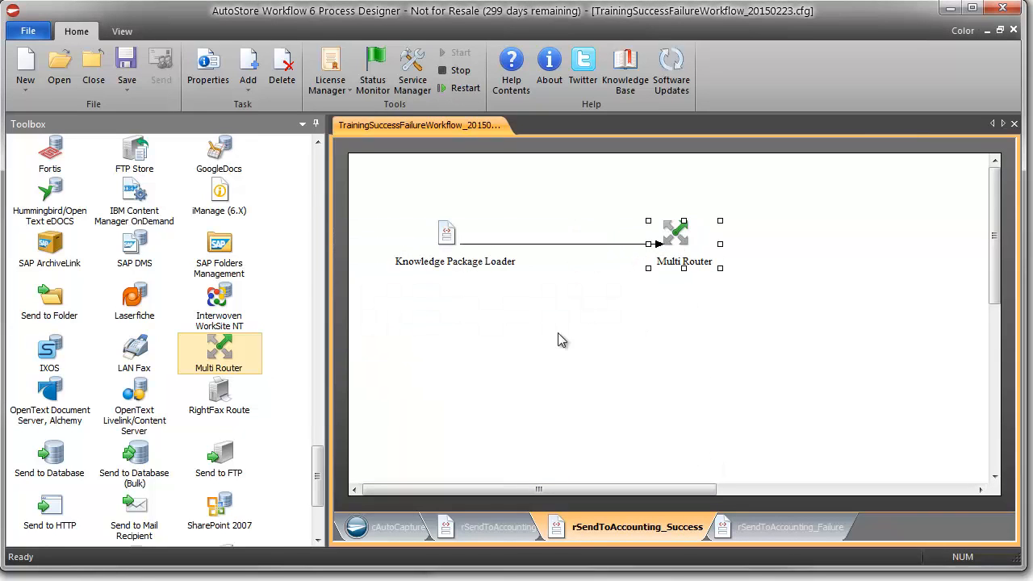
mouse_move(773, 301)
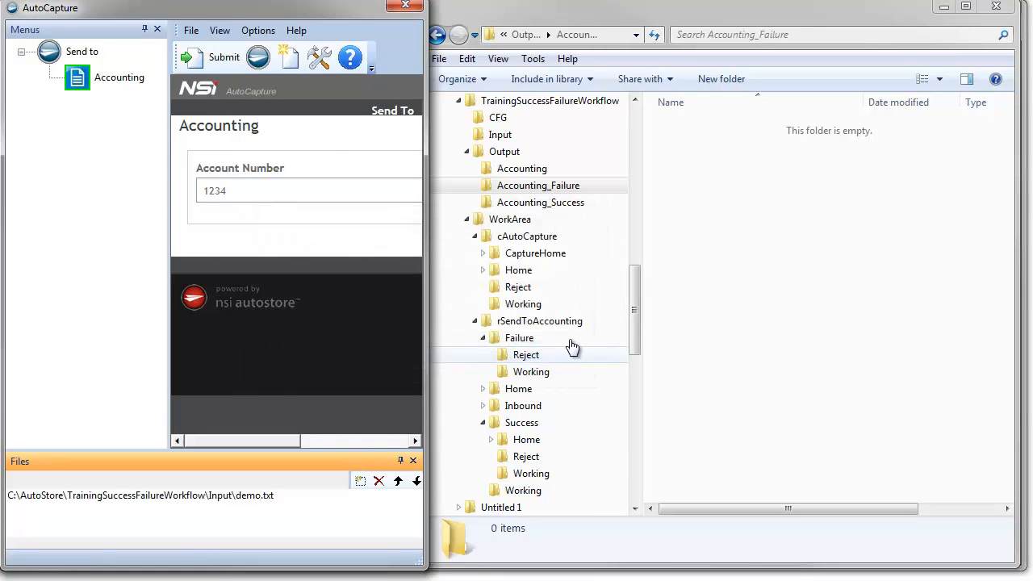
- Verify 1234.txt in Accounting, Success_1.txt in Accounting_Success and an empty Accounting_Failure
left_click(520, 168)
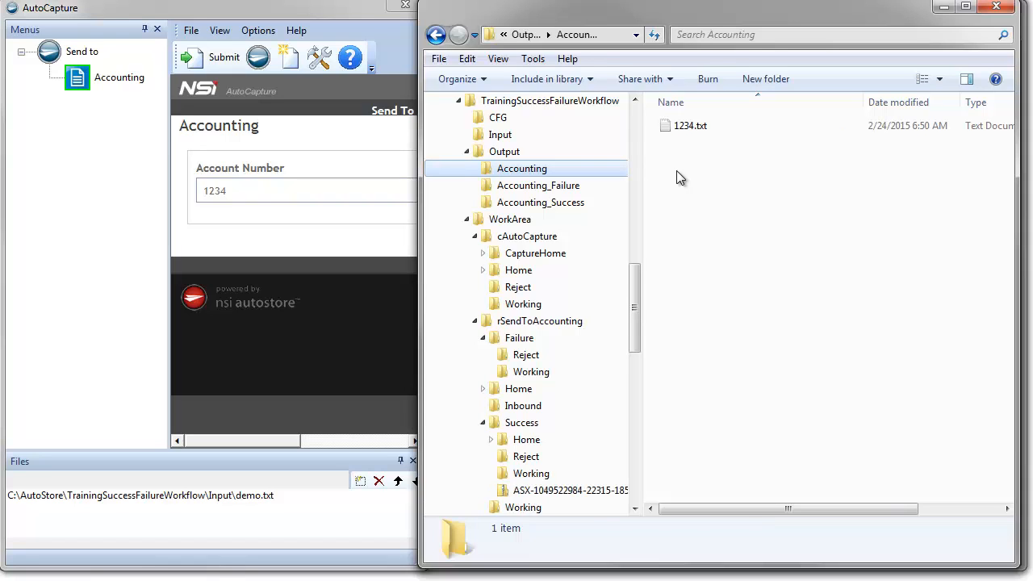
left_click(689, 126)
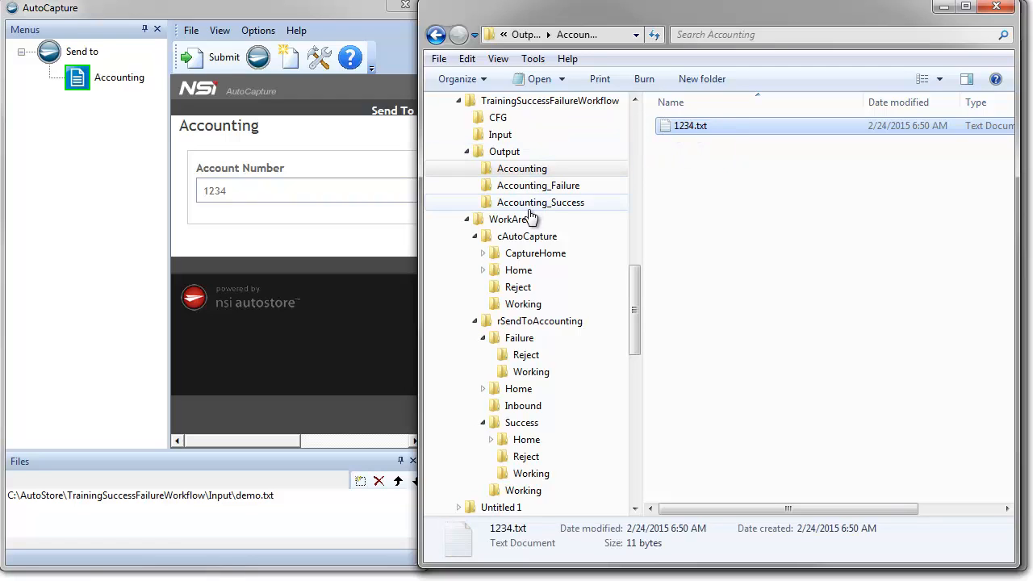
left_click(539, 202)
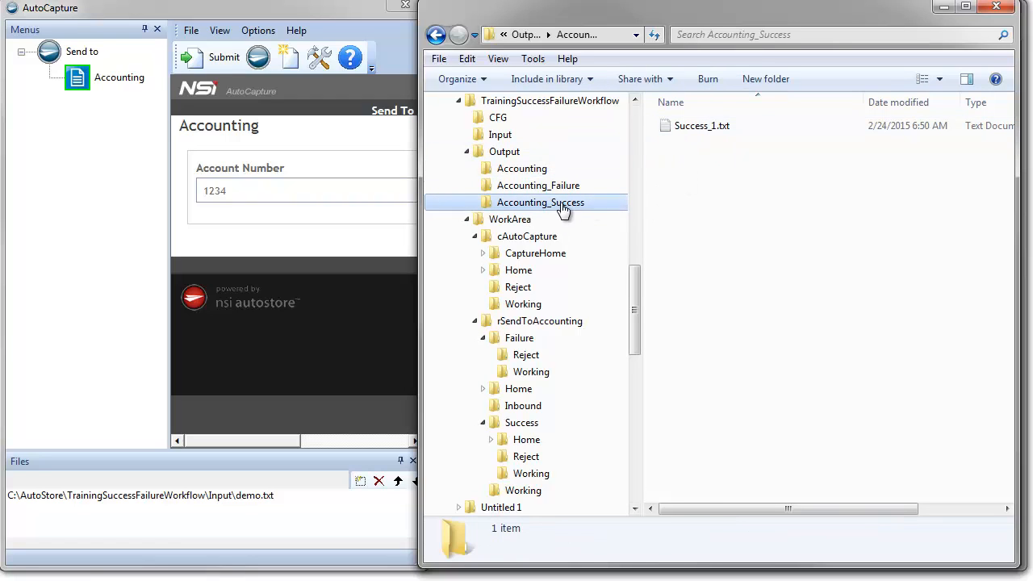
left_click(537, 184)
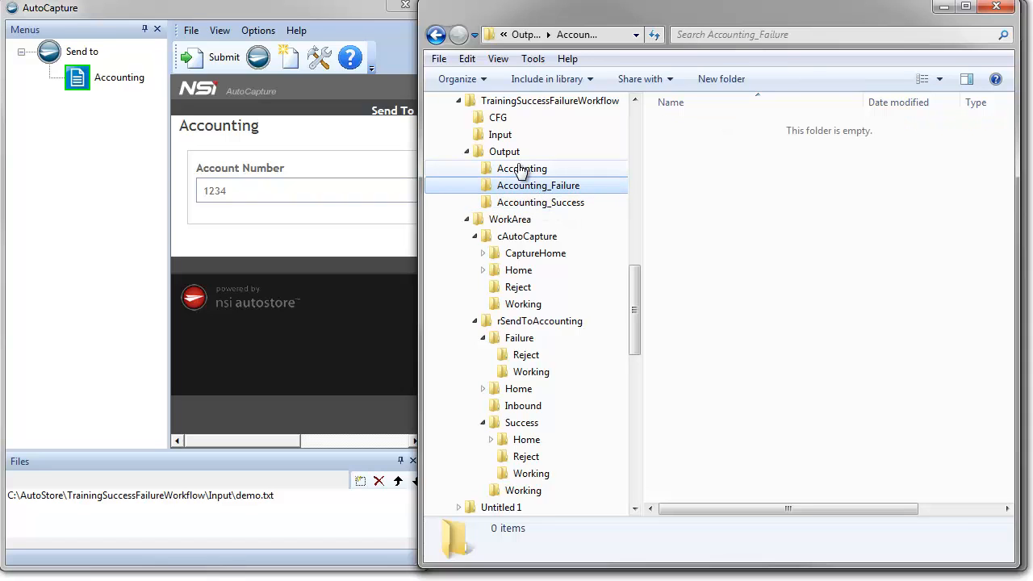
left_click(520, 168)
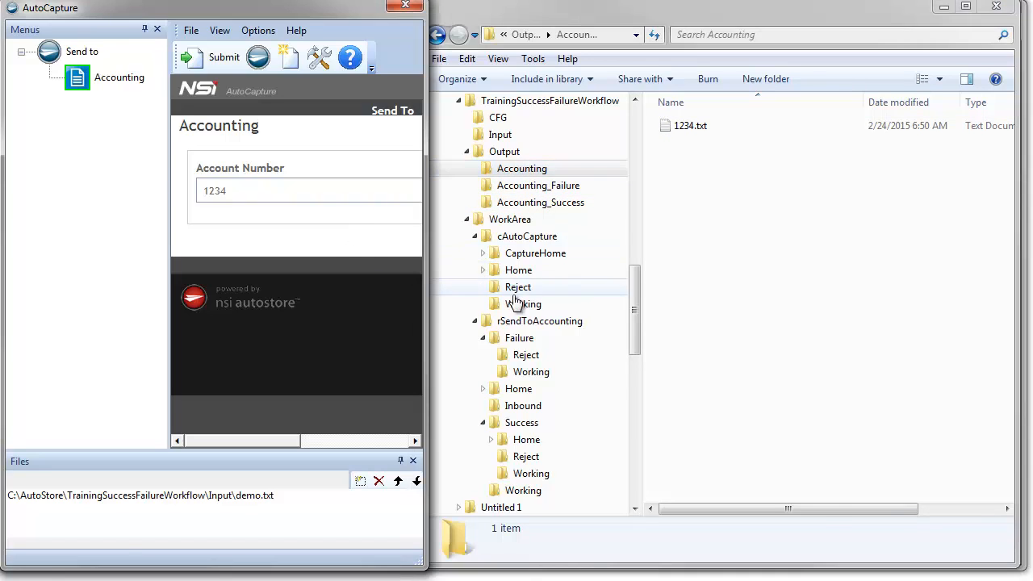
- Submit demo.txt to Accounting again and confirm Failure_1.txt appears in Accounting_Failure
left_click(223, 59)
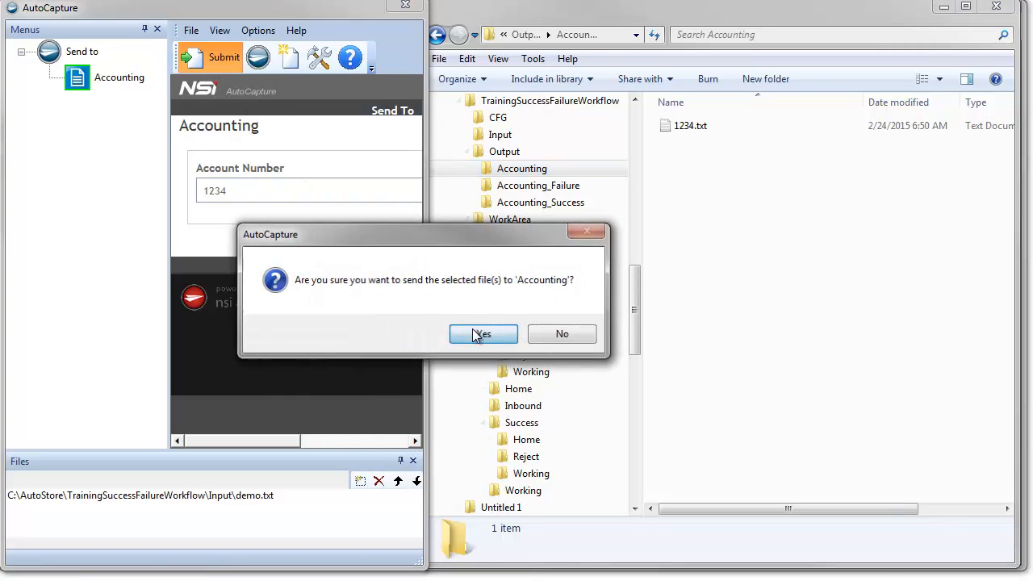
left_click(482, 334)
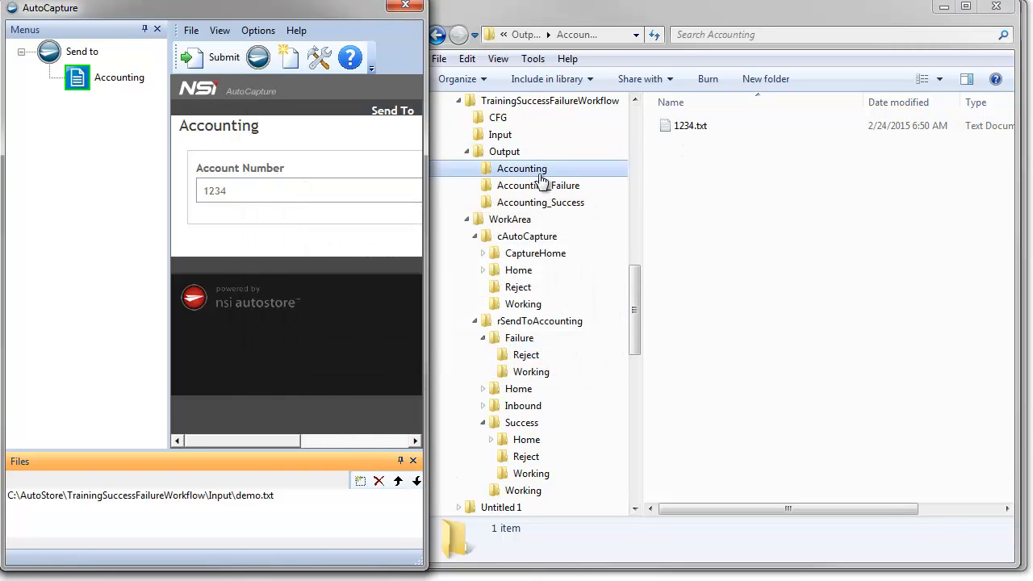
left_click(539, 184)
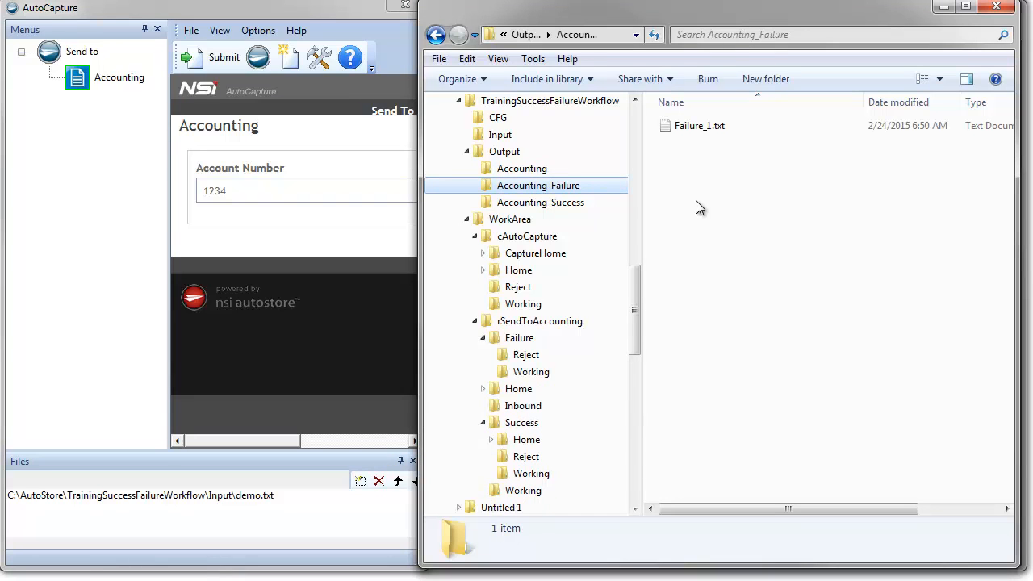
left_click(698, 126)
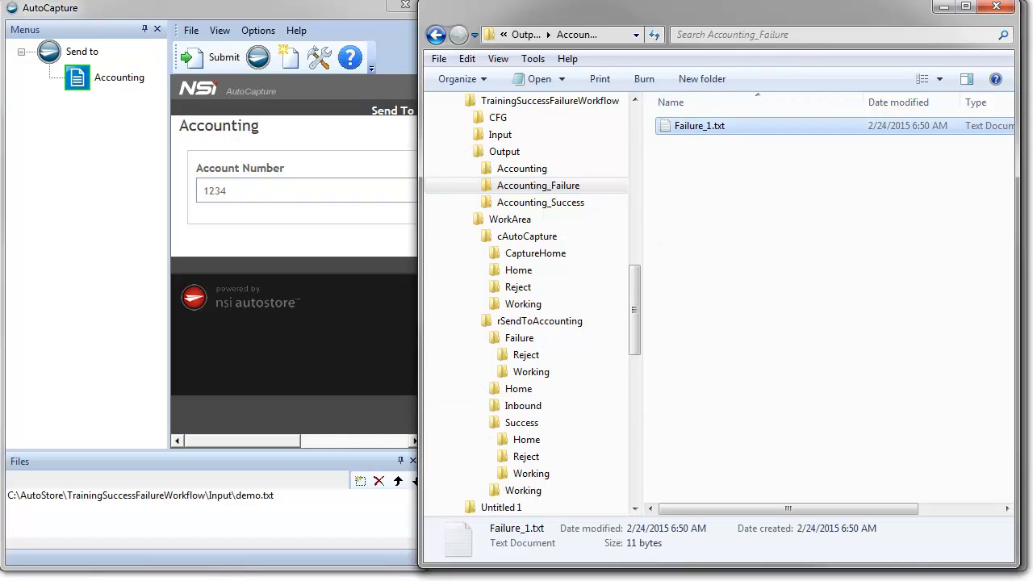
mouse_move(291, 374)
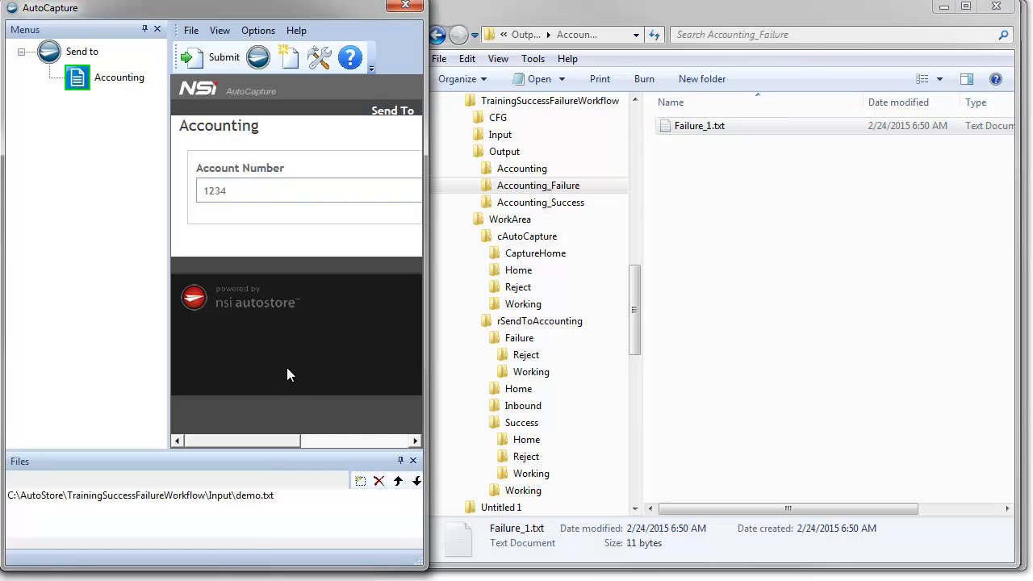
mouse_move(418, 315)
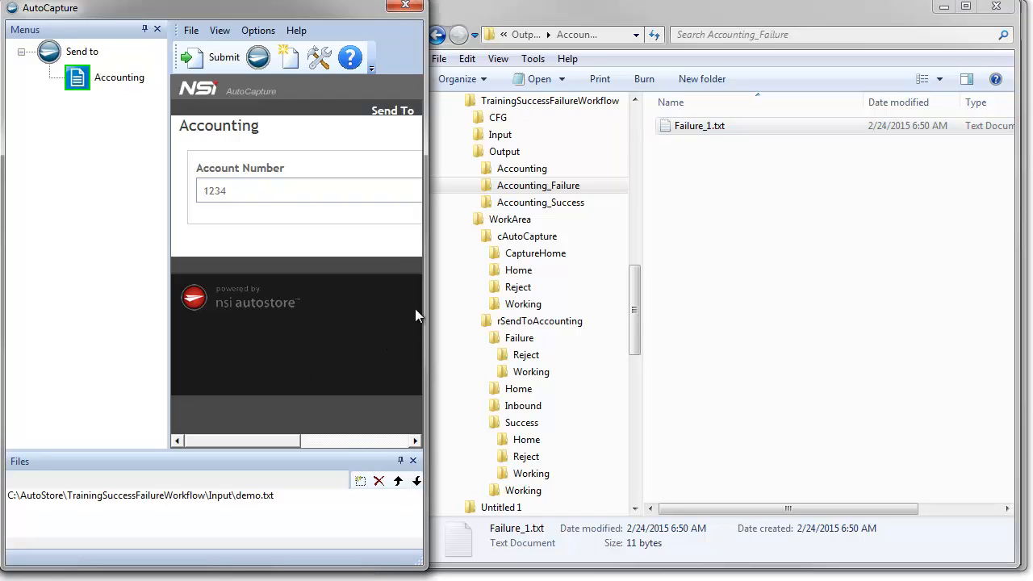